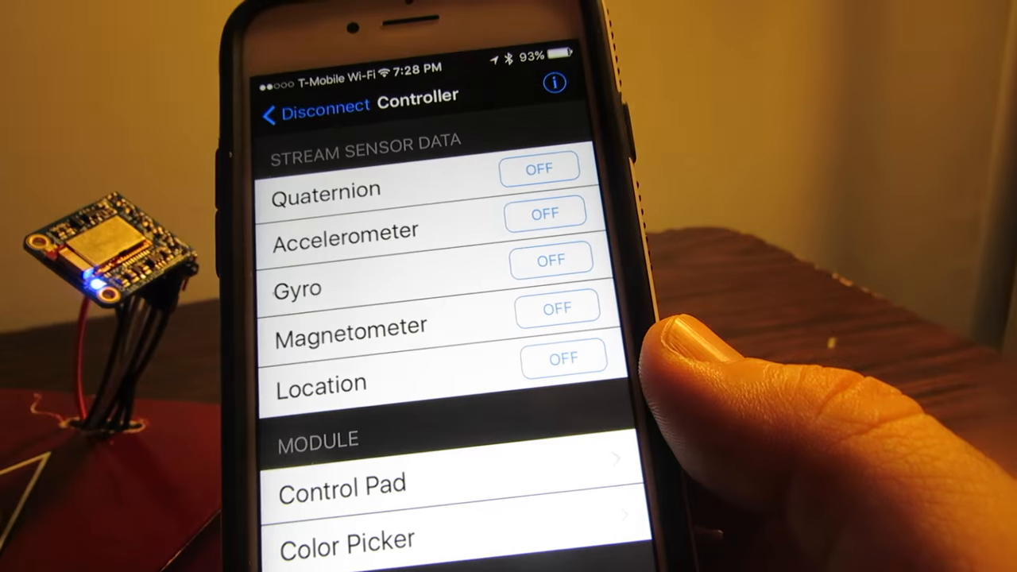
Step: Open the Control Pad module and press a button to trigger an LED pattern on the strip
left_click(342, 483)
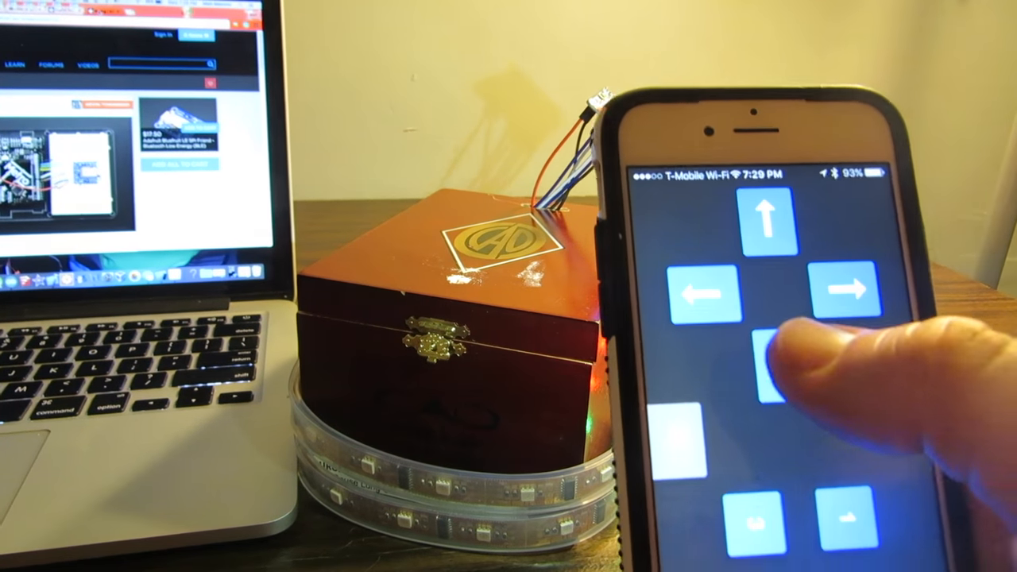
left_click(770, 353)
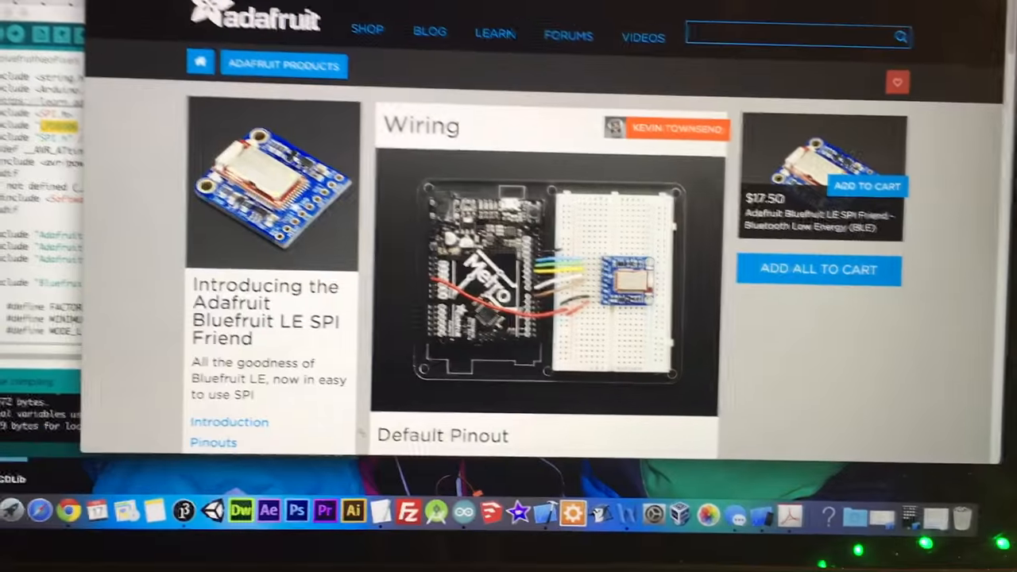
Step: Scroll through the SPI Friend pinout, LED strip downloads and Bluefruit software page
scroll("down", 3)
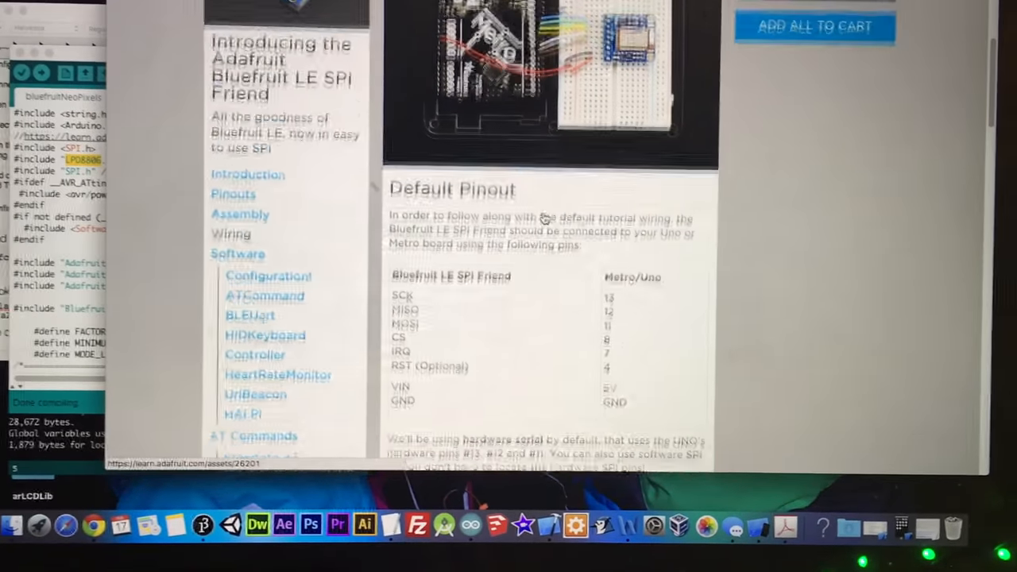
scroll("down", 3)
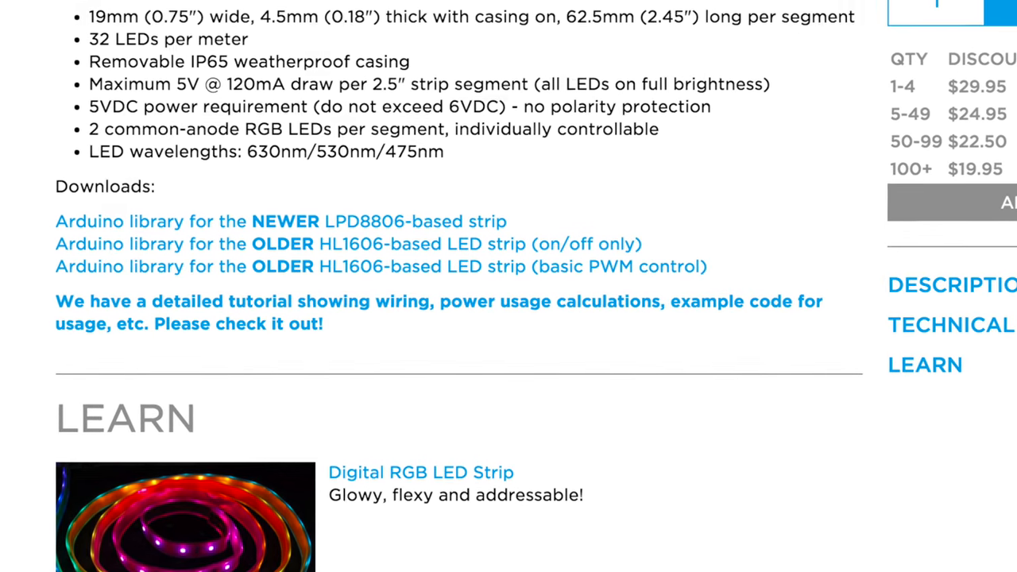
scroll("down", 3)
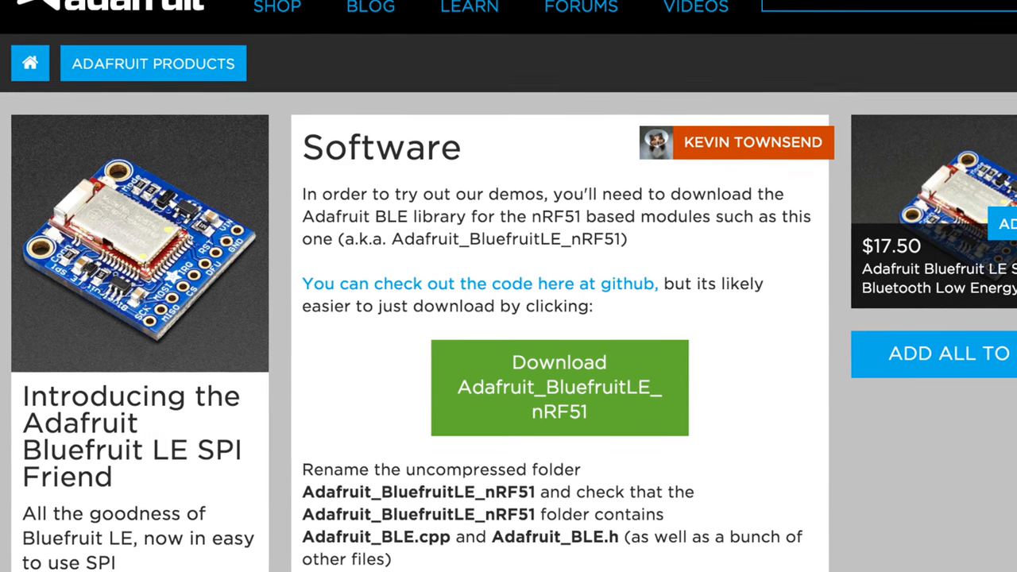
scroll("down", 3)
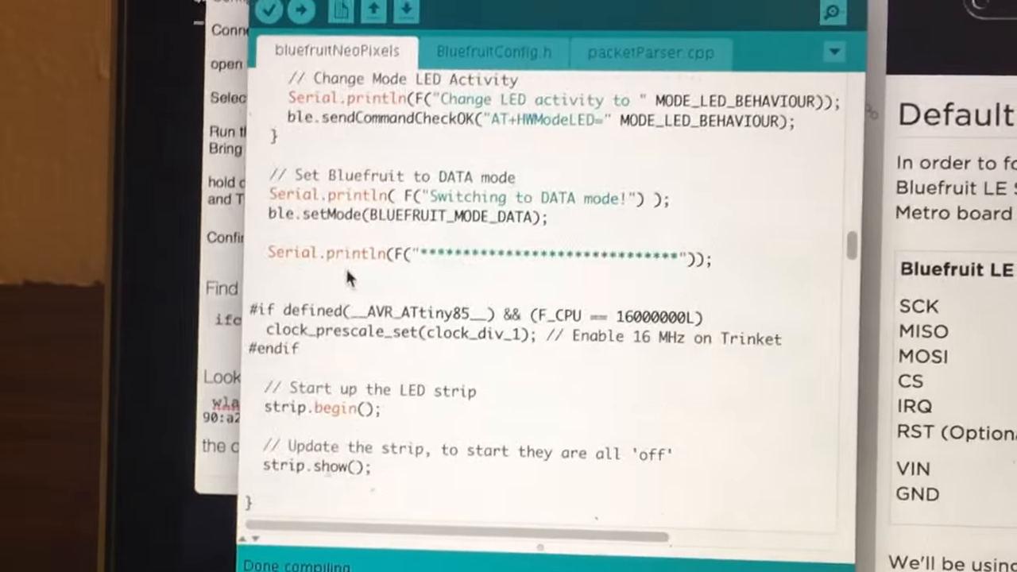
Step: Scroll the sketch down to the buttnum 7 blue theater chase and 8 green wipe cases
scroll("down", 3)
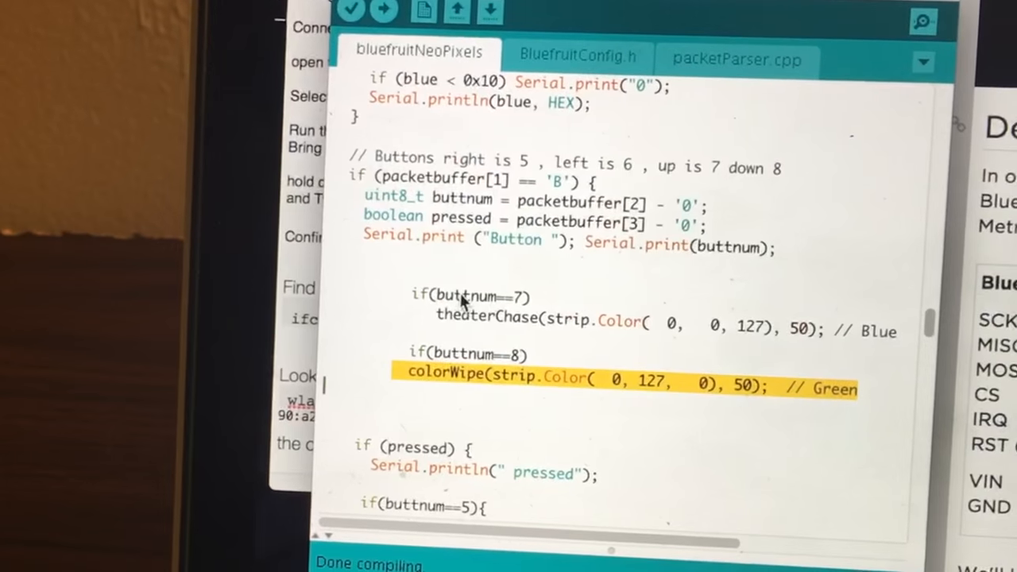
scroll("down", 3)
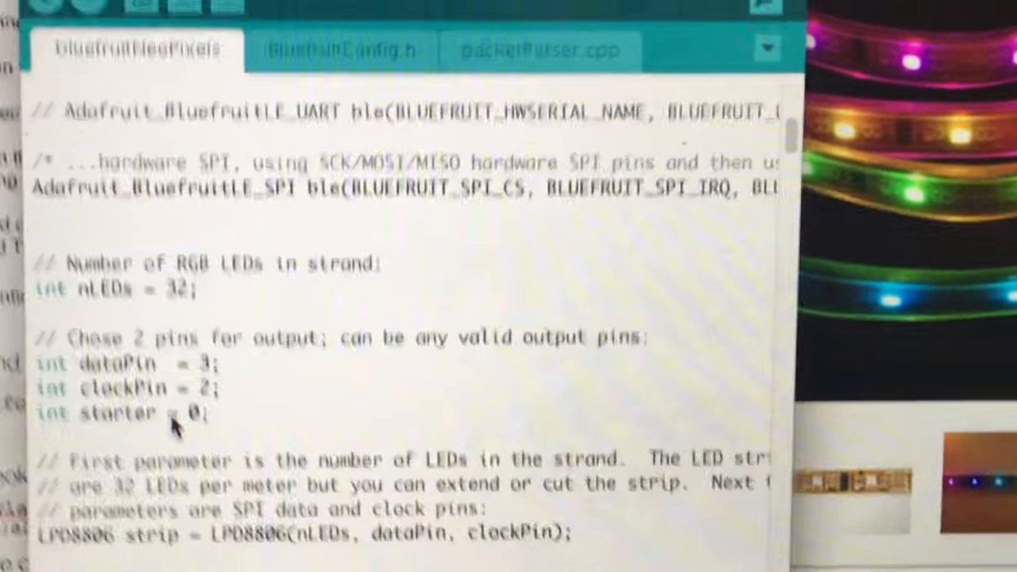
Step: Scroll to the nLEDs 32, dataPin 3, clockPin 2 declarations and LPD8806 constructor
scroll("down", 3)
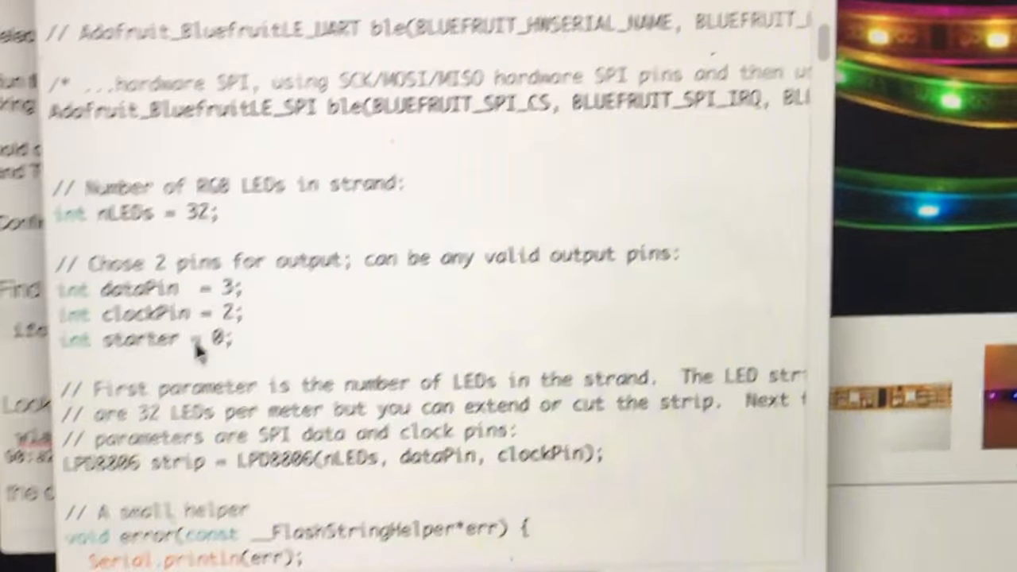
scroll("down", 3)
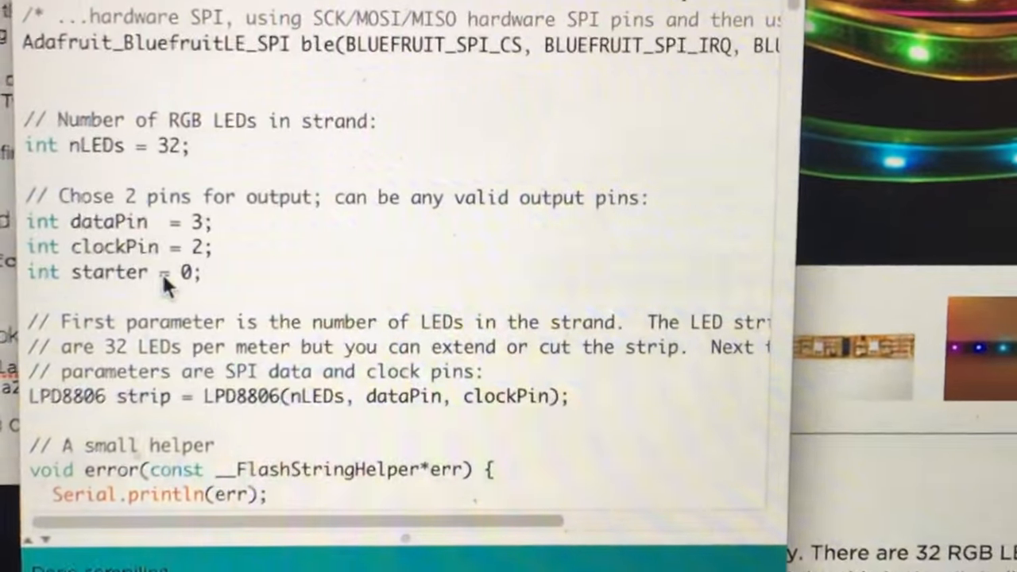